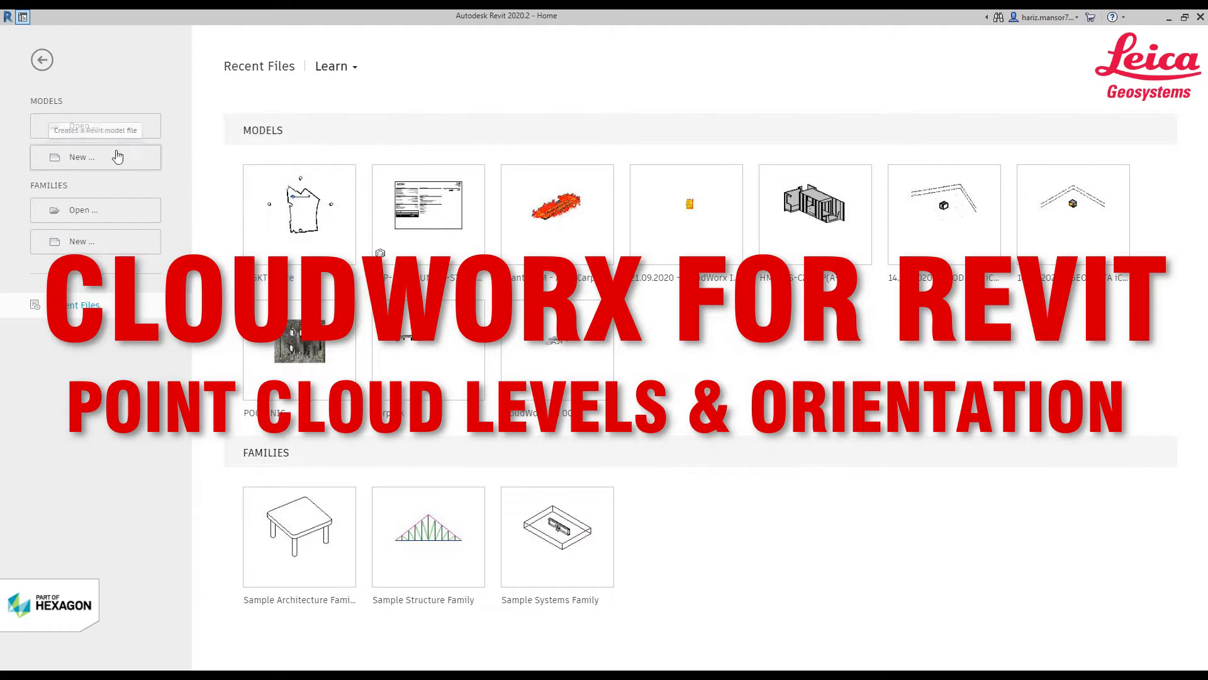
Start a new project from the Home screen's Models > New entry
{"action": "left_click", "coordinate": [95, 157]}
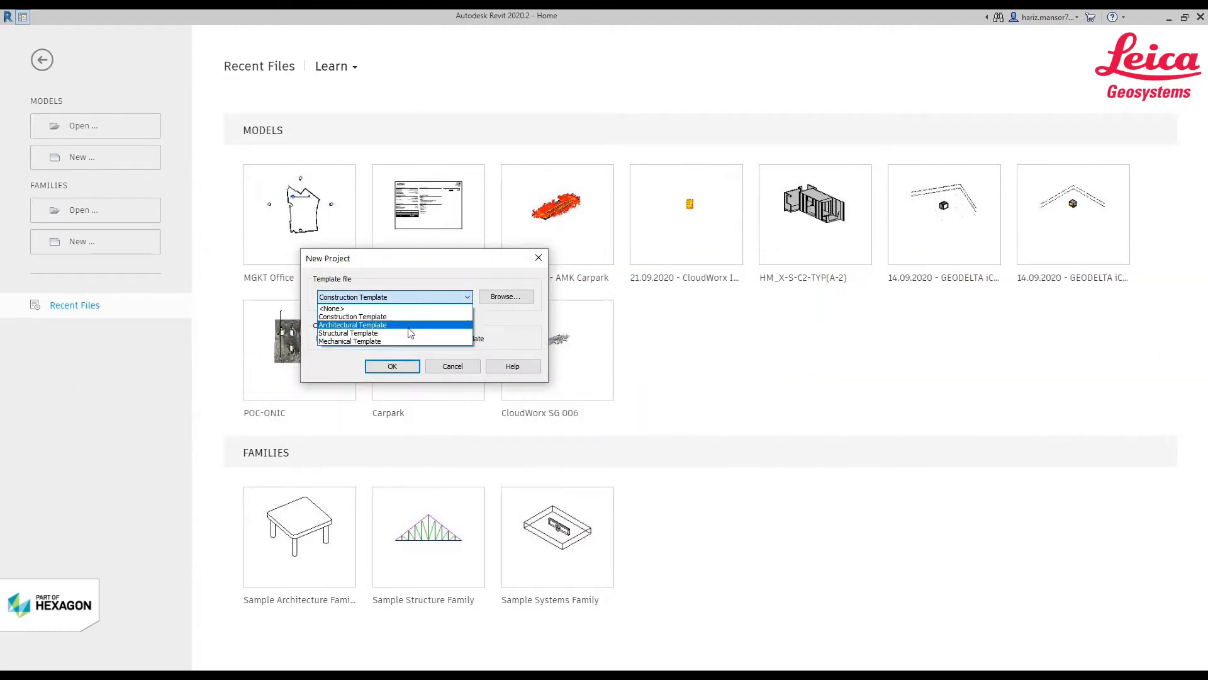
{"action": "mouse_move", "coordinate": [347, 333]}
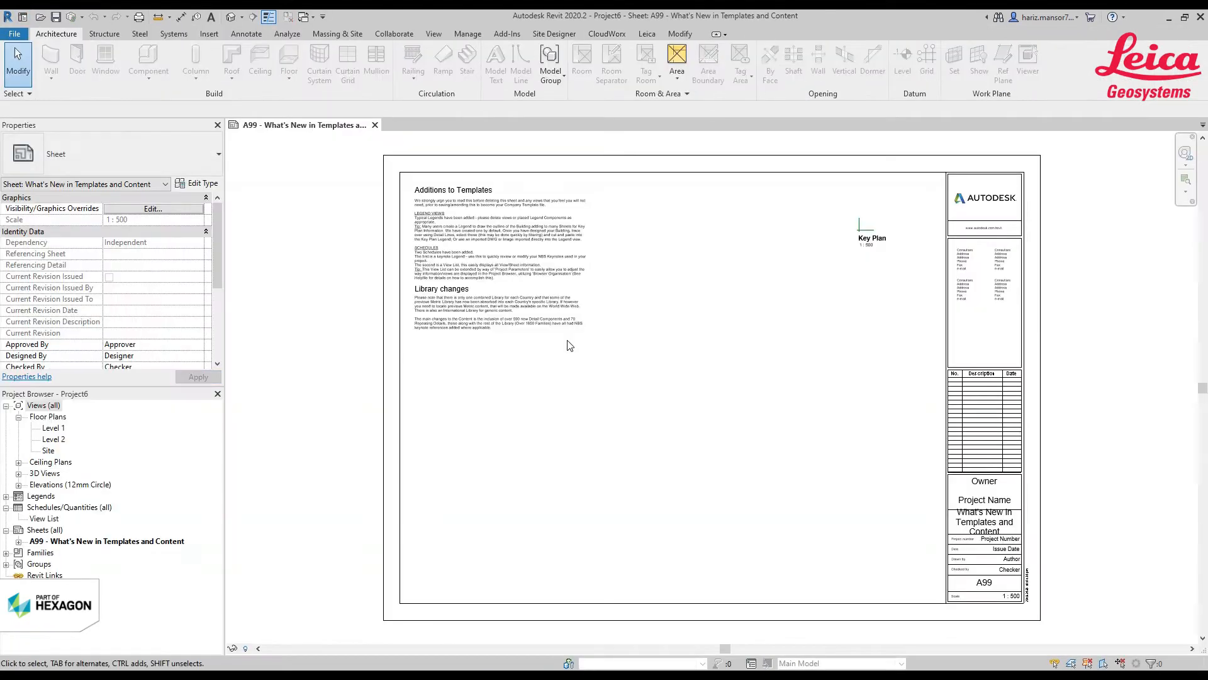
{"action": "mouse_move", "coordinate": [743, 213]}
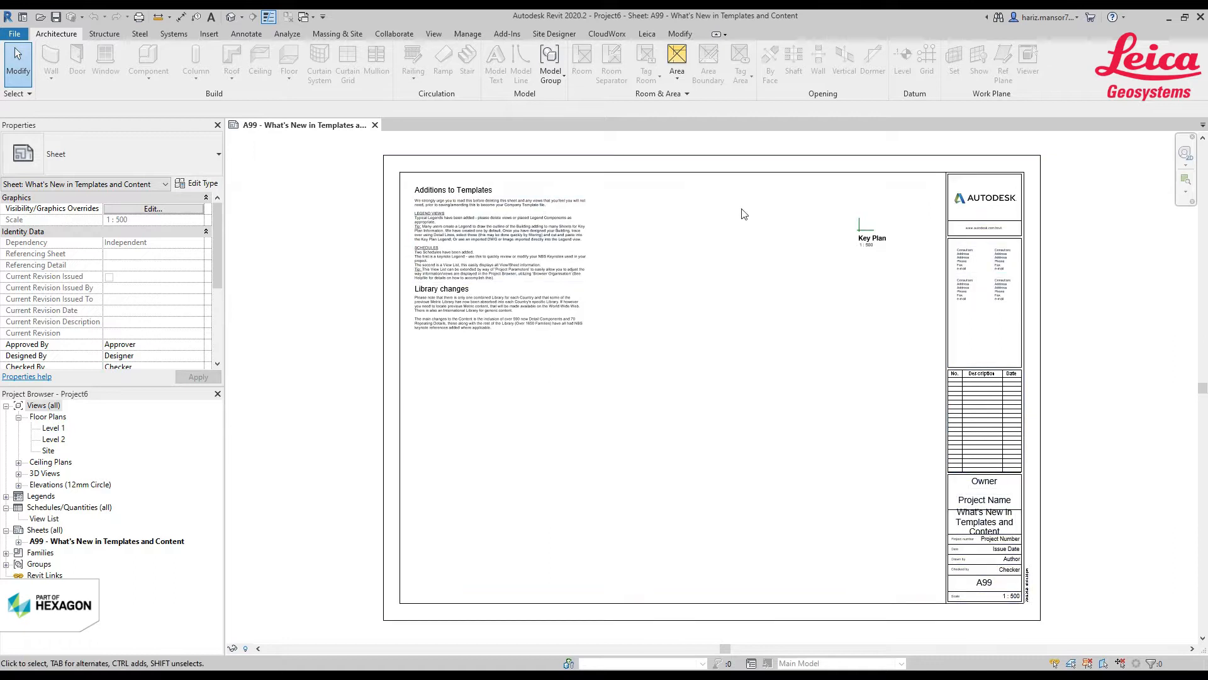
Load Parking_1.lgs through CloudWorx Open LGS using the Visual_Align coordinate system
{"action": "left_click", "coordinate": [607, 34]}
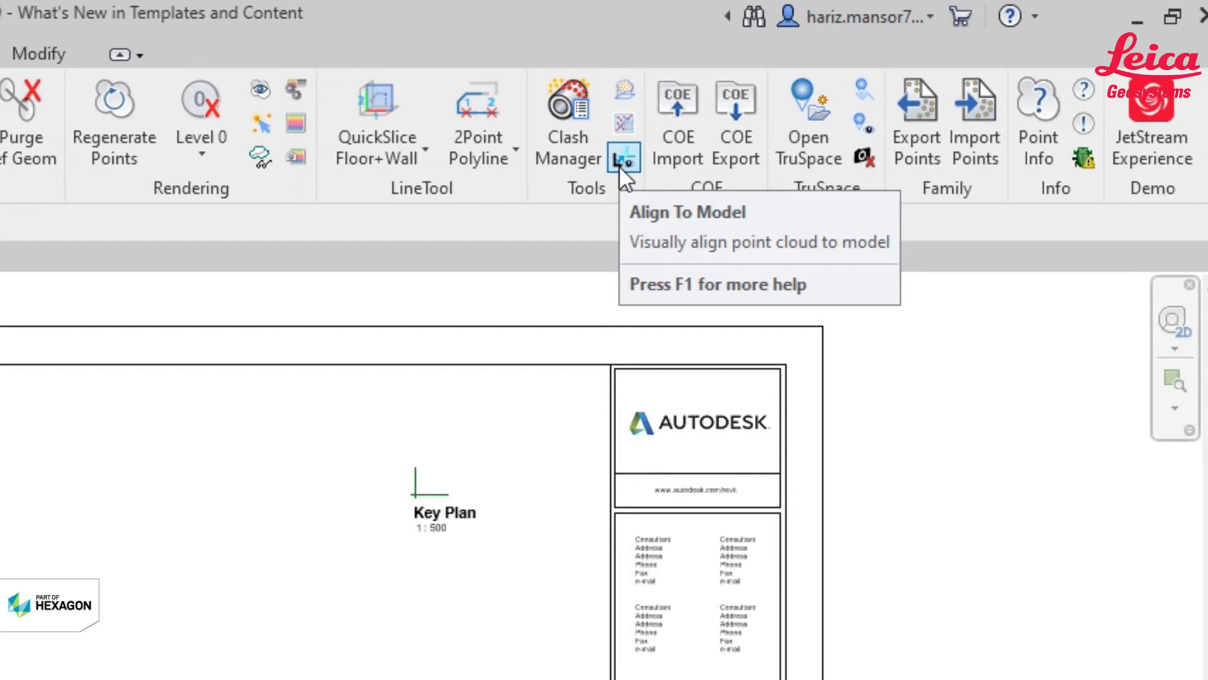
{"action": "left_click", "coordinate": [624, 158]}
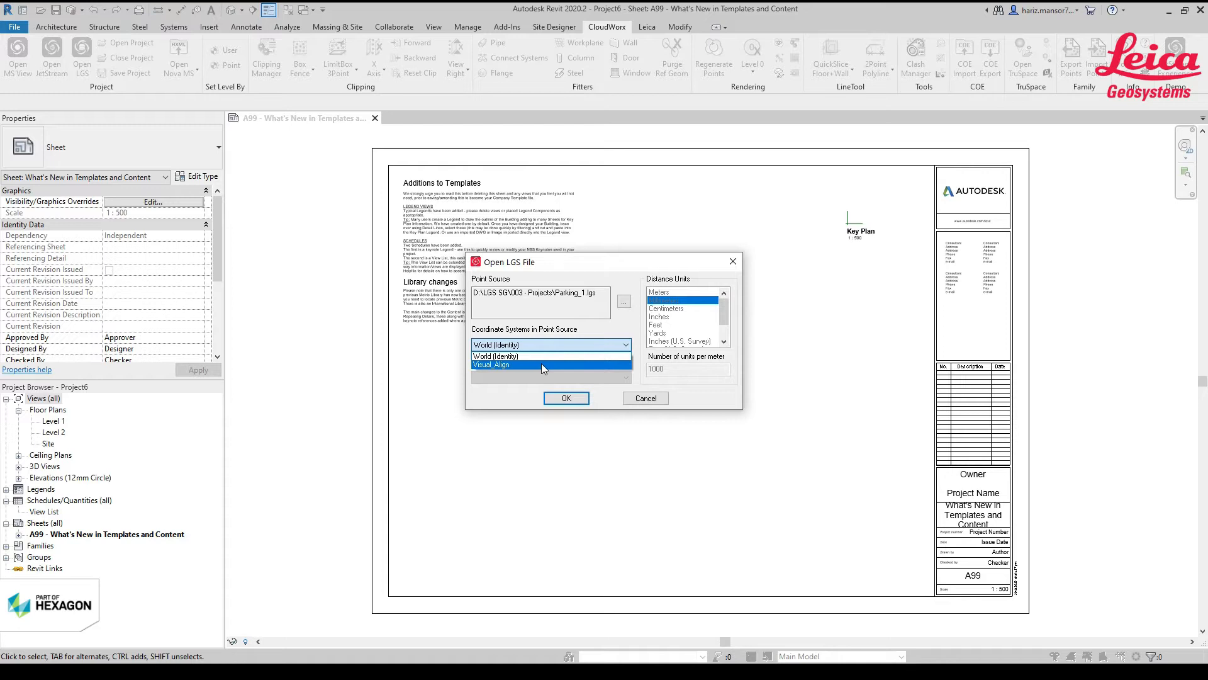
{"action": "left_click", "coordinate": [645, 397]}
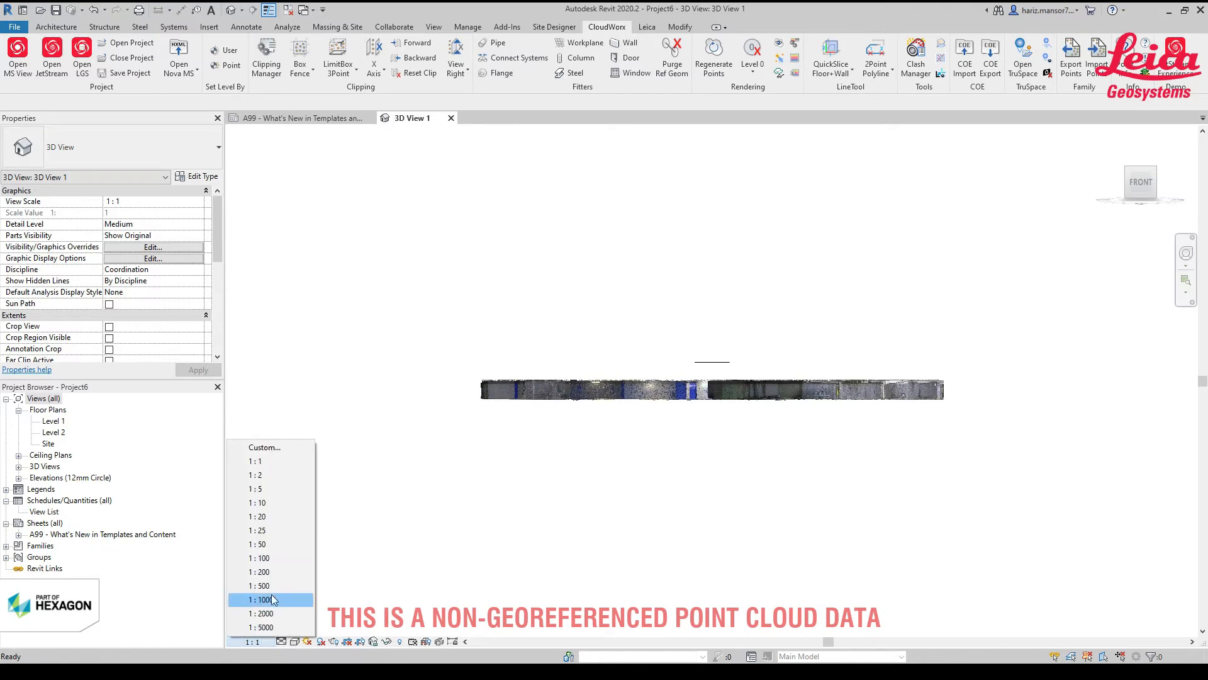
Set 3D View 1 to 1:100 and clear the Level 1 selection after inspecting it
{"action": "left_click", "coordinate": [259, 558]}
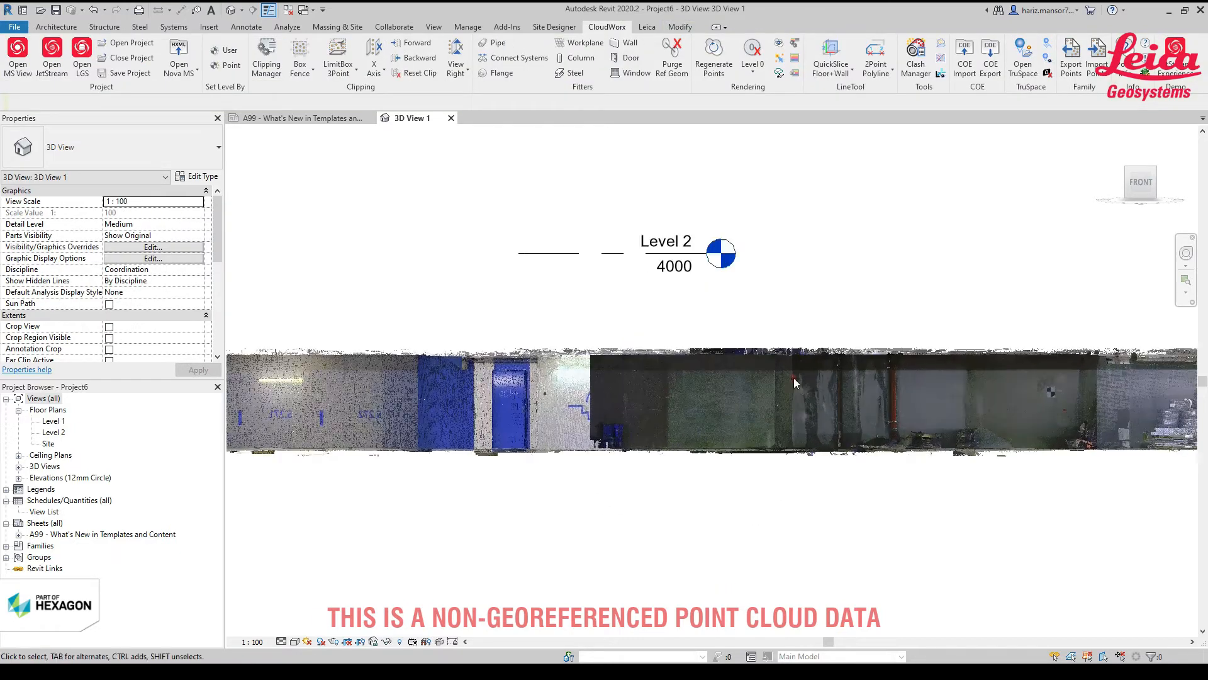
{"action": "mouse_move", "coordinate": [940, 73]}
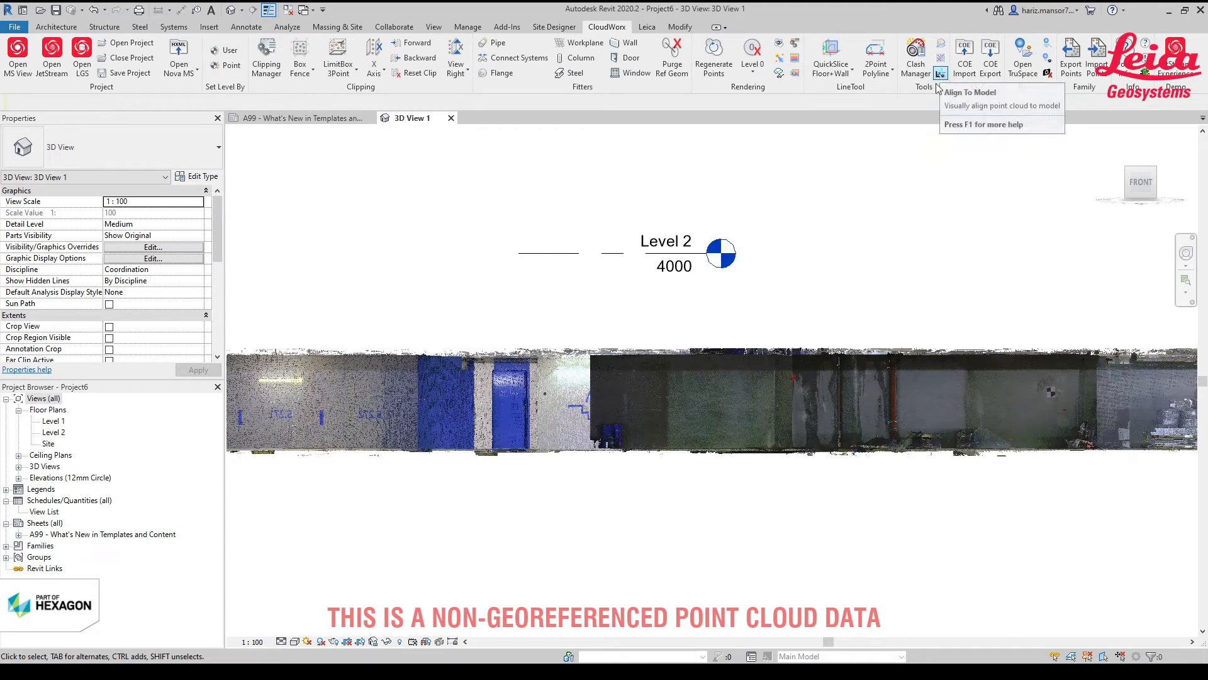
{"action": "mouse_move", "coordinate": [779, 428]}
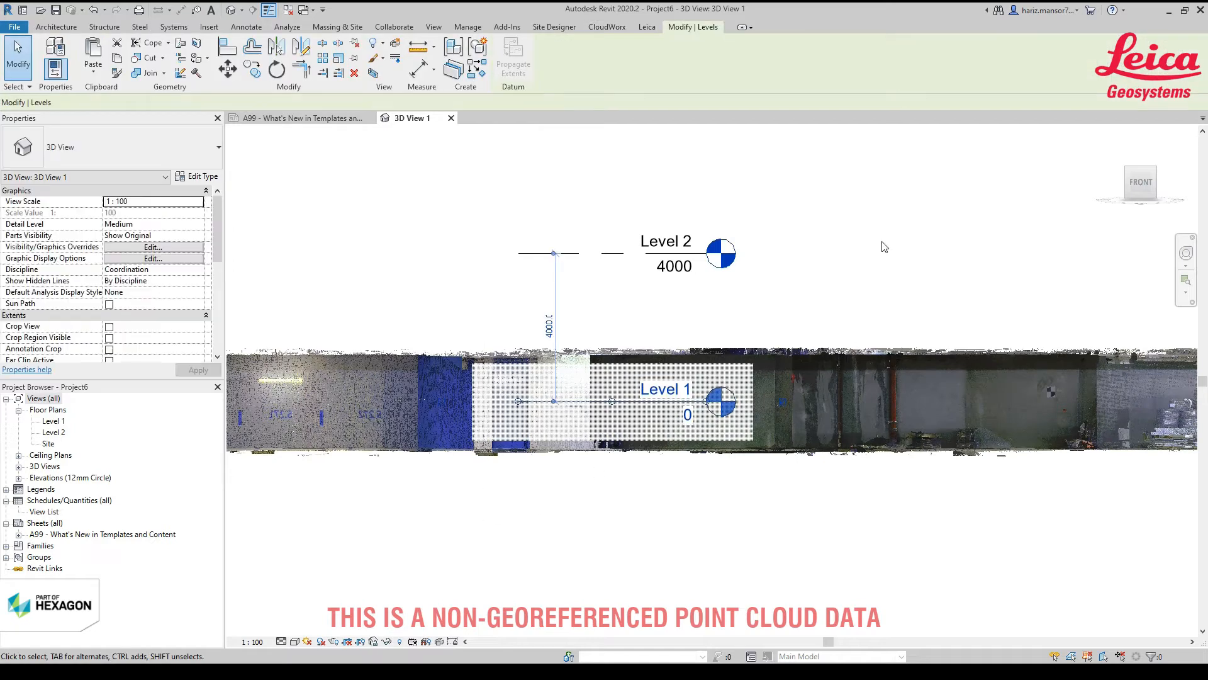
{"action": "left_click", "coordinate": [606, 27]}
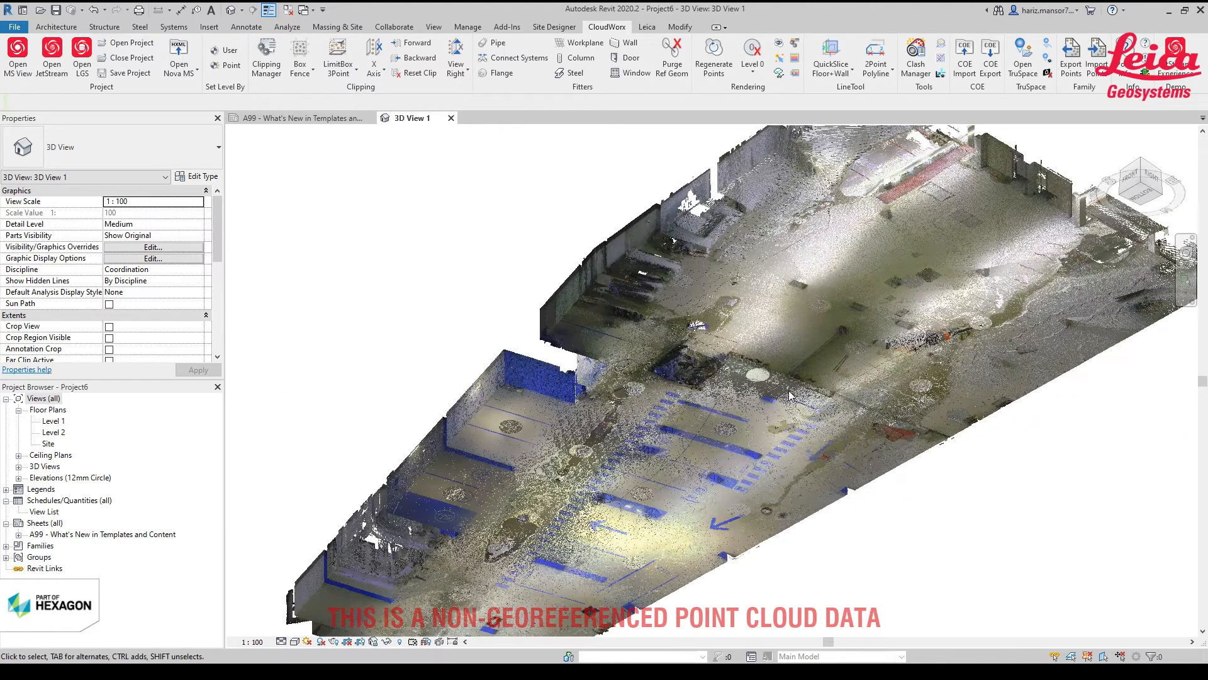
{"action": "mouse_move", "coordinate": [773, 377]}
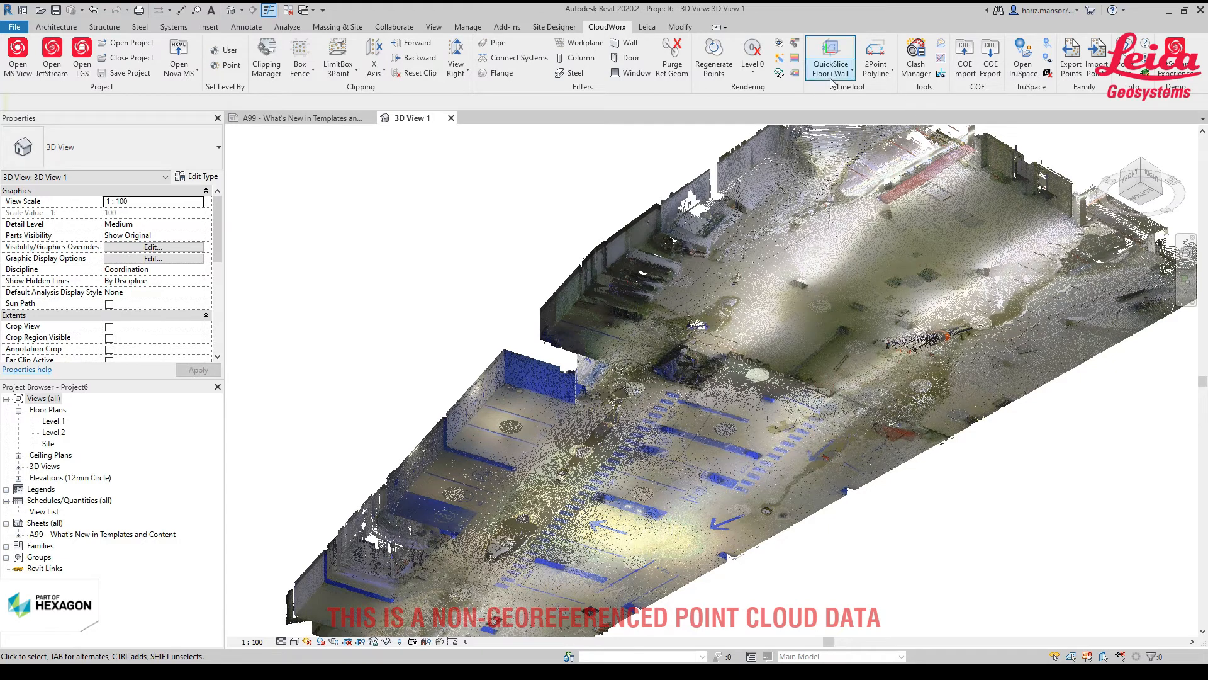
{"action": "left_click", "coordinate": [830, 58]}
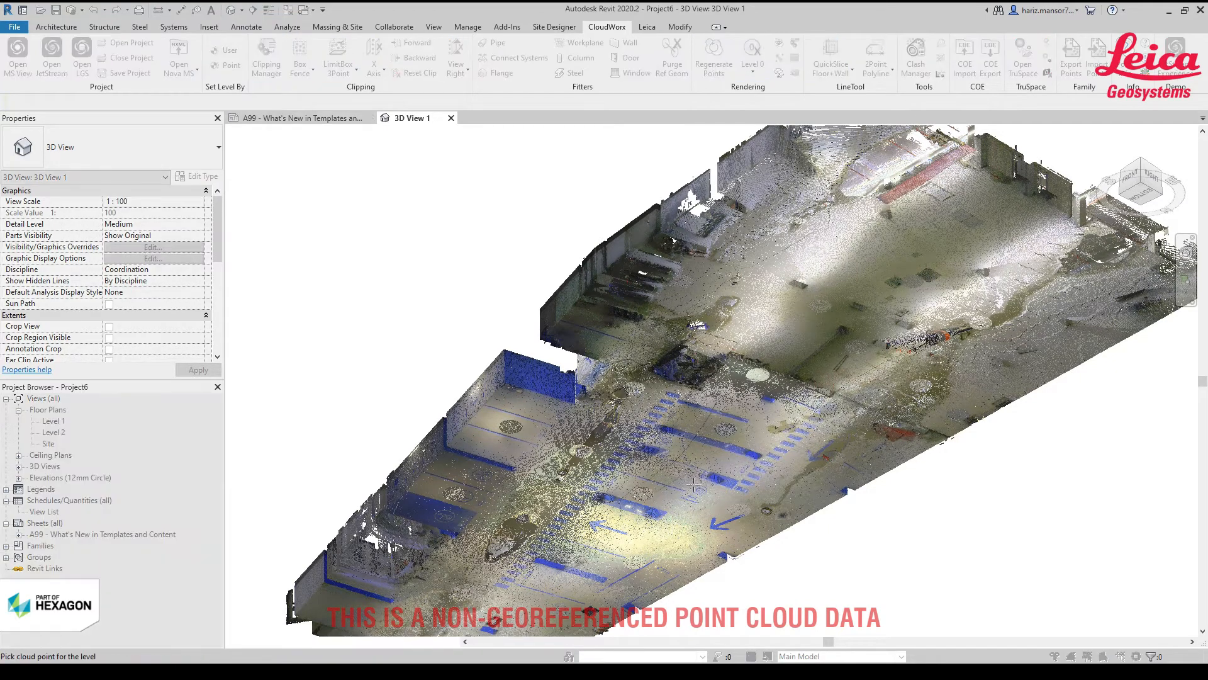
{"action": "left_click", "coordinate": [696, 485]}
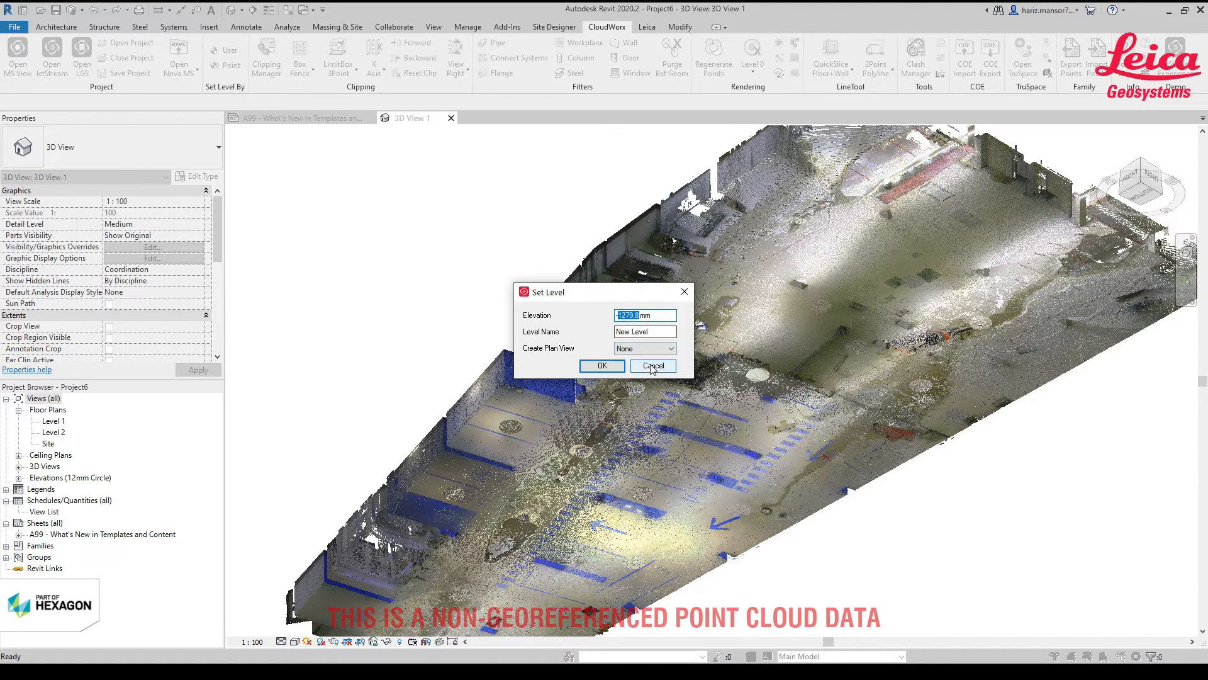
{"action": "left_click", "coordinate": [651, 365]}
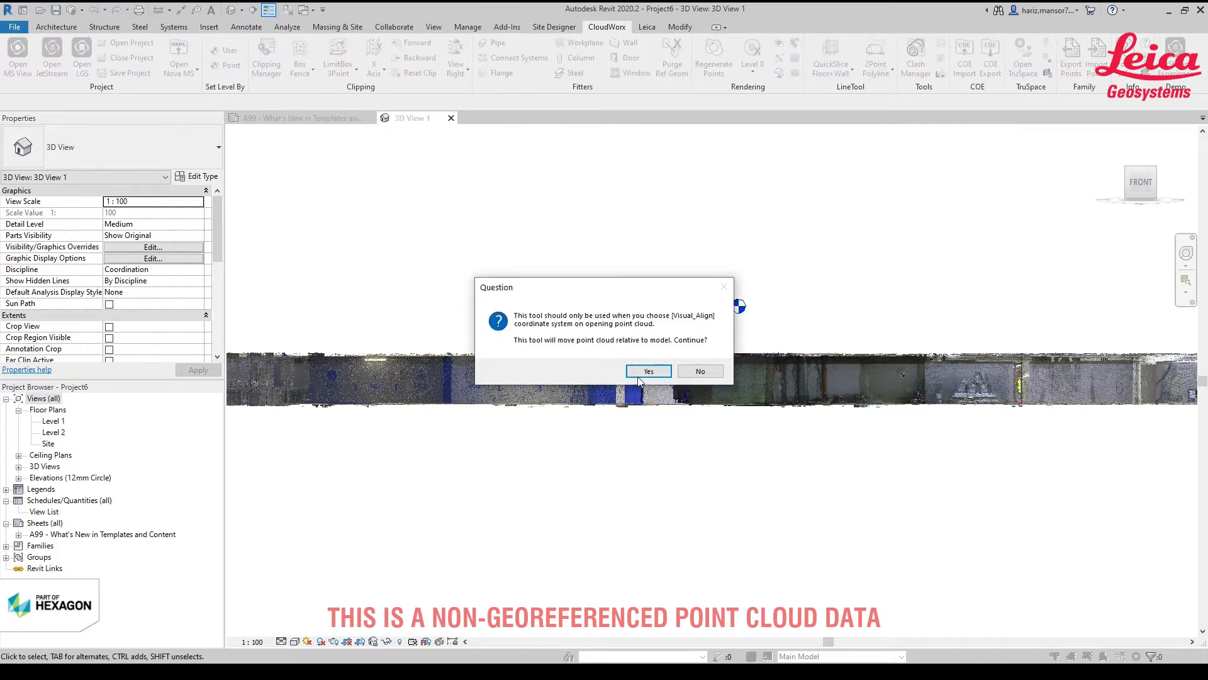
{"action": "left_click", "coordinate": [647, 370]}
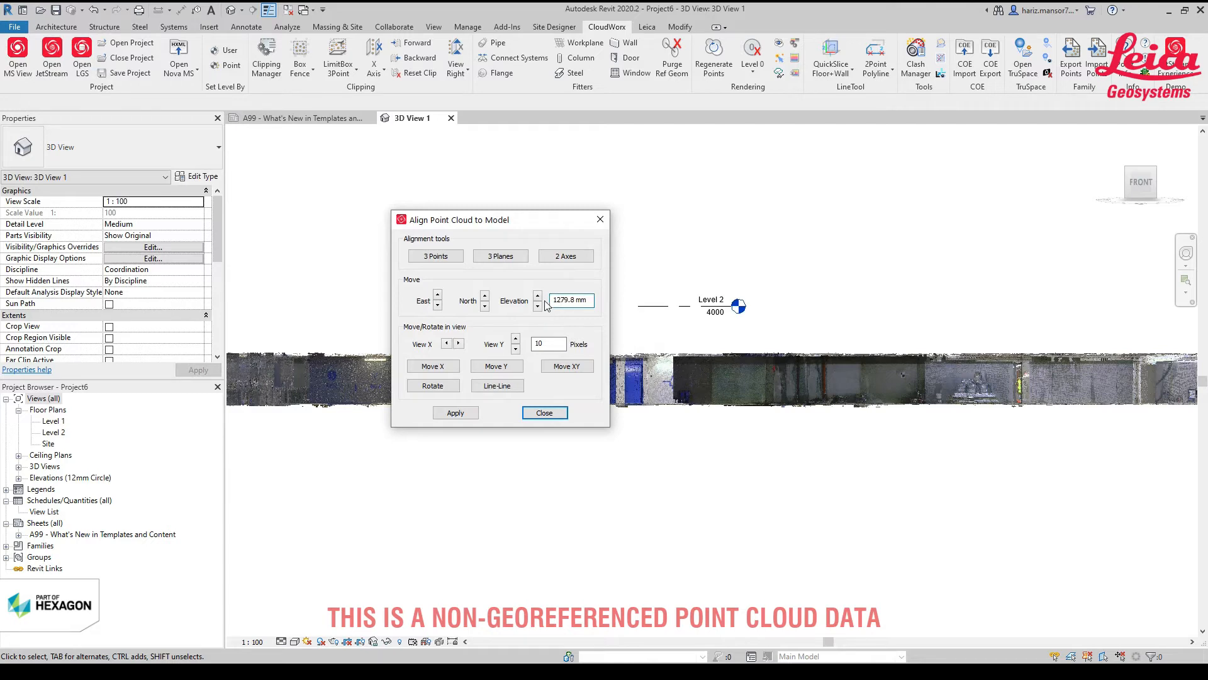
{"action": "left_click_drag", "start_coordinate": [457, 220], "coordinate": [390, 235]}
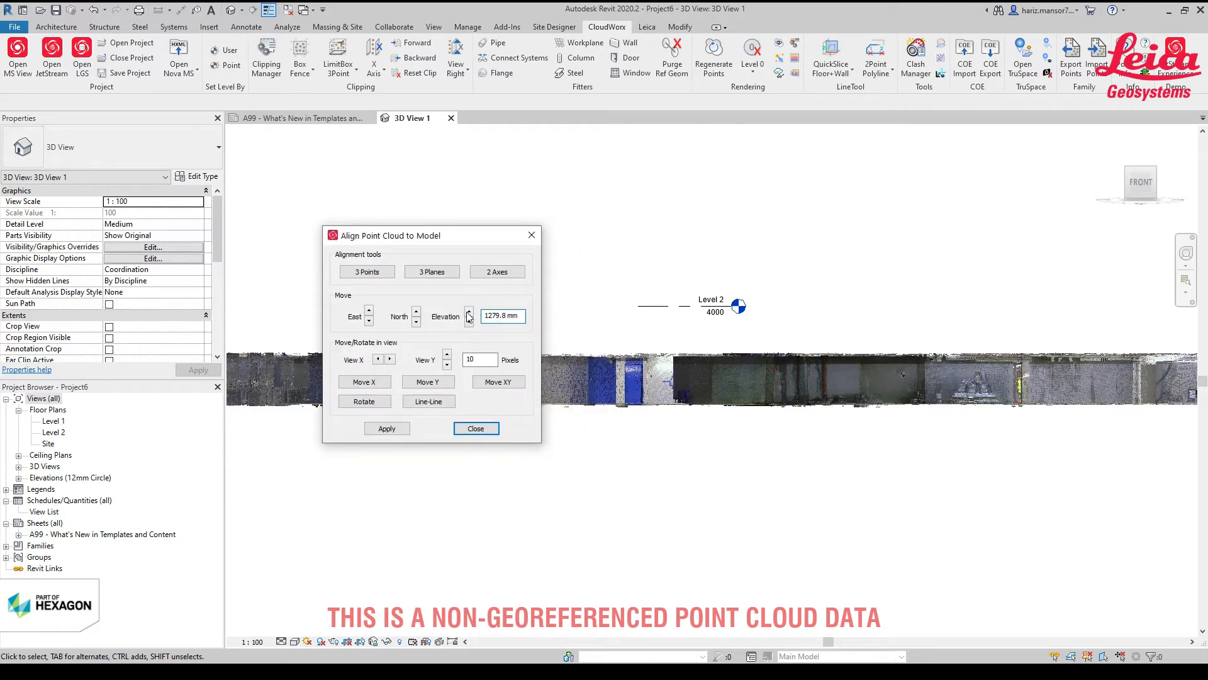
{"action": "left_click", "coordinate": [386, 428]}
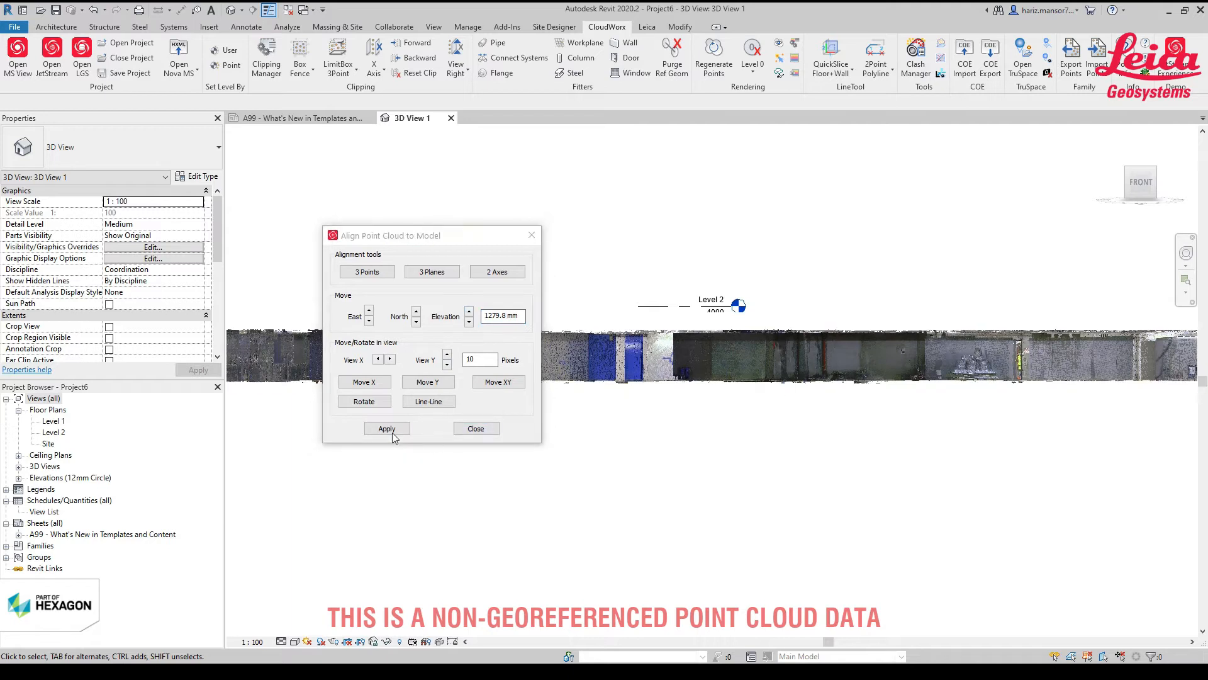
{"action": "left_click", "coordinate": [386, 428]}
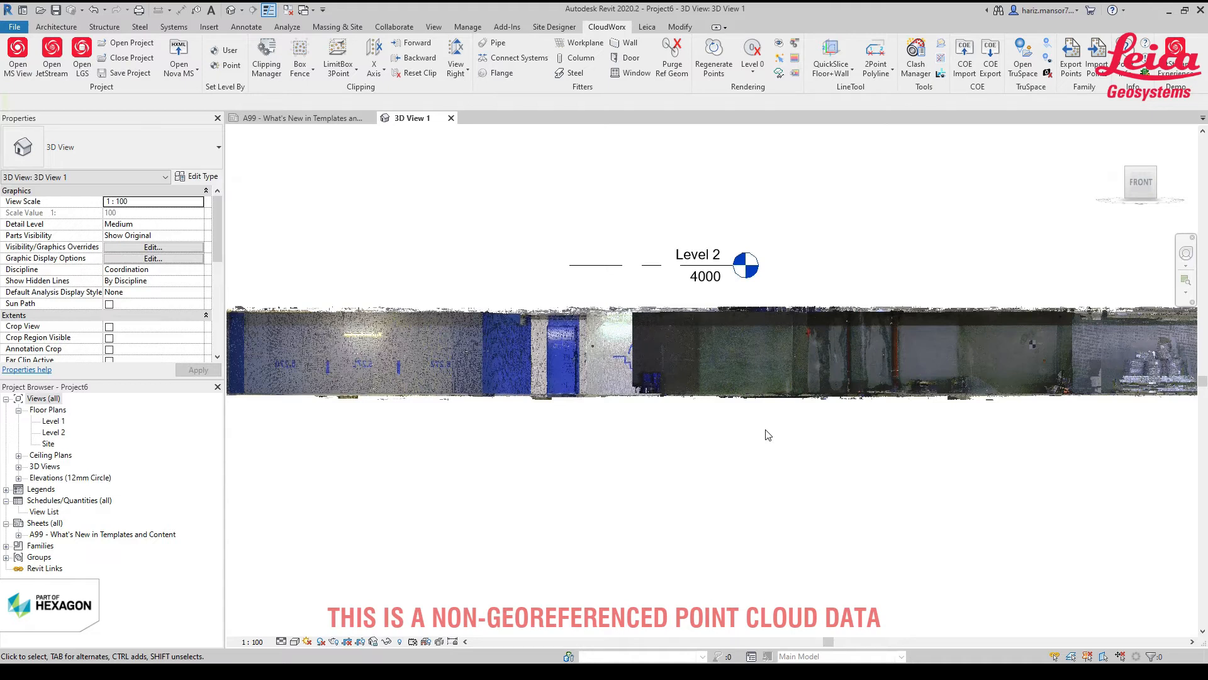
{"action": "mouse_move", "coordinate": [759, 438]}
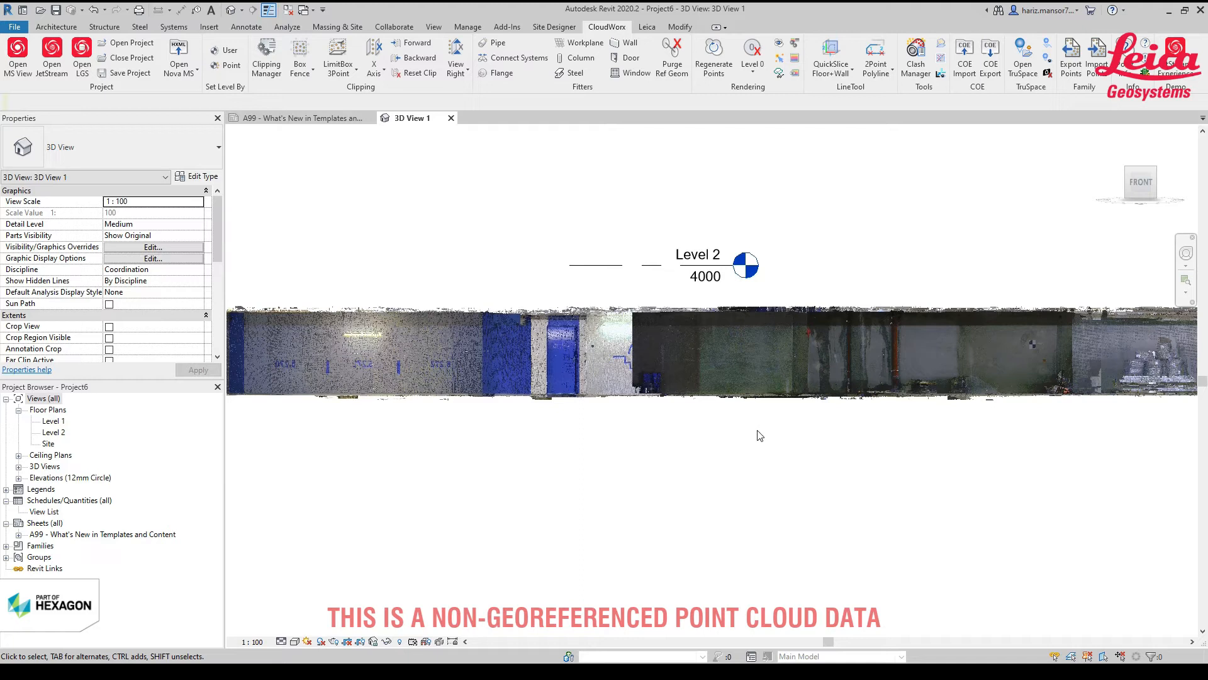
{"action": "mouse_move", "coordinate": [768, 249]}
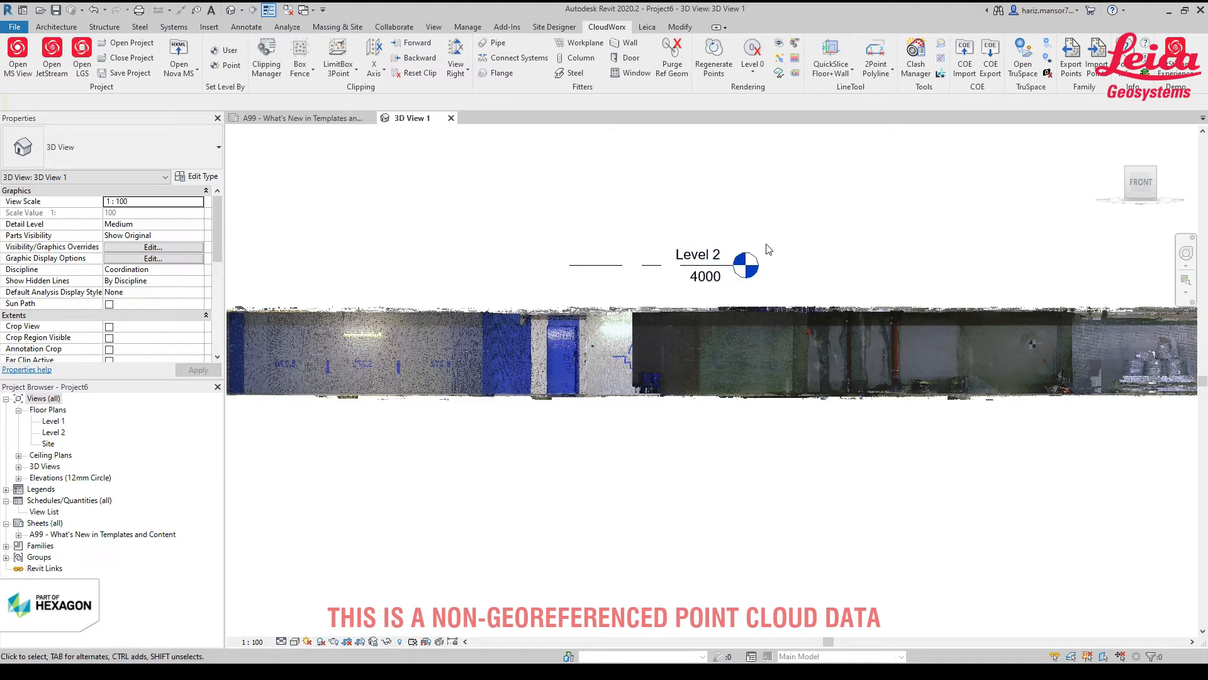
{"action": "mouse_move", "coordinate": [816, 169]}
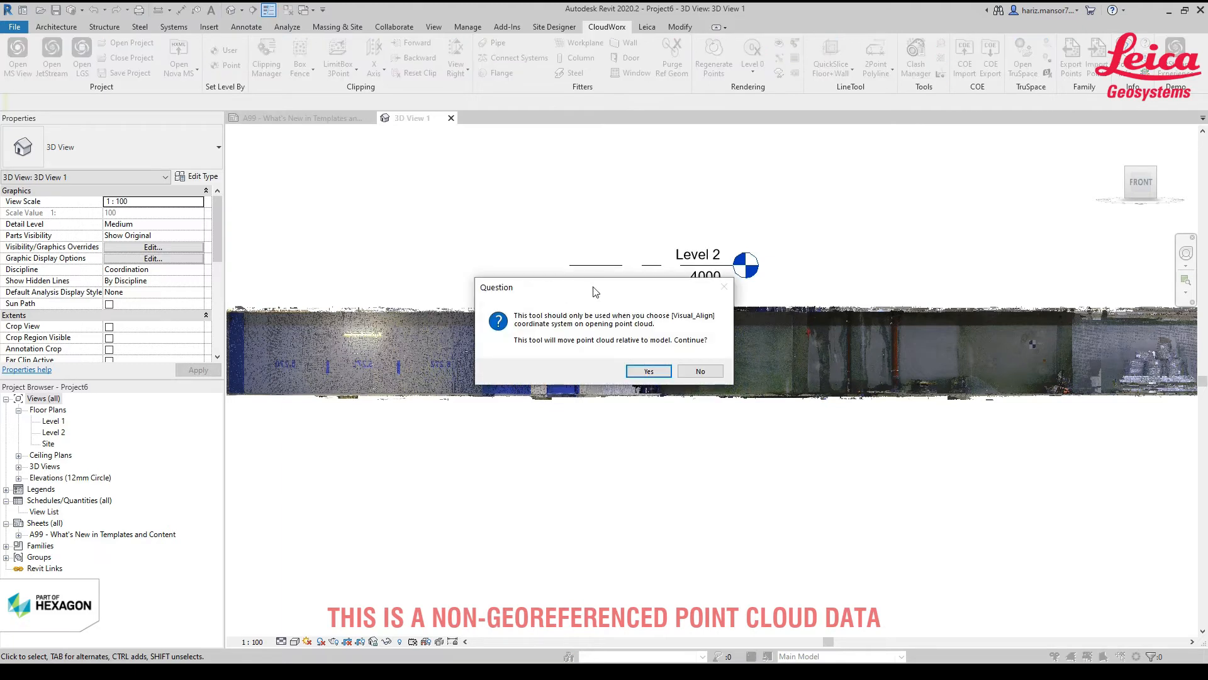
{"action": "left_click", "coordinate": [647, 371]}
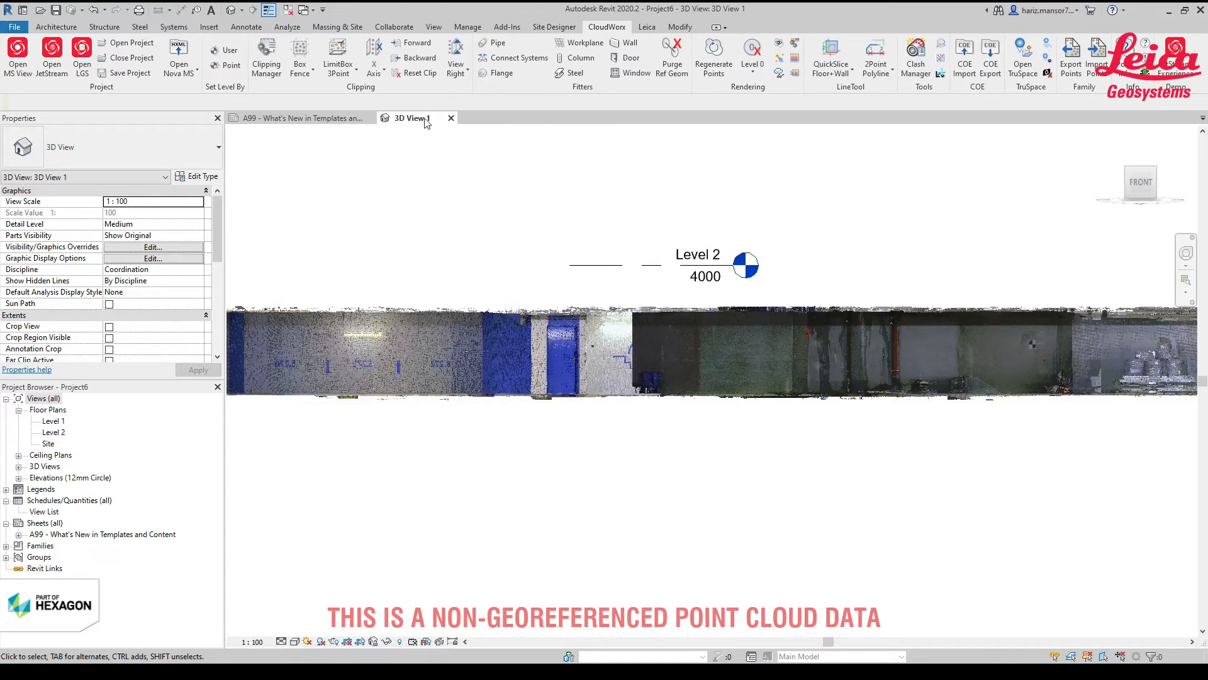
{"action": "mouse_move", "coordinate": [451, 118]}
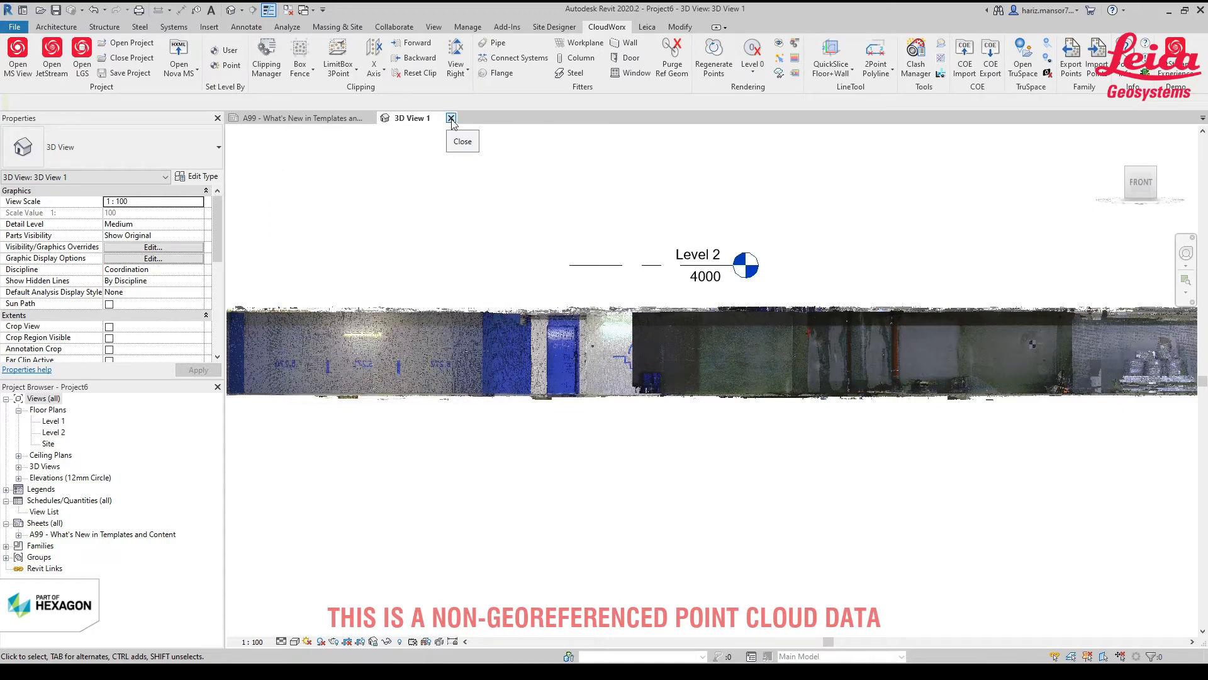
Switch to the Level 1 floor plan from the Project Browser and close 3D View 1
{"action": "double_click", "coordinate": [53, 421]}
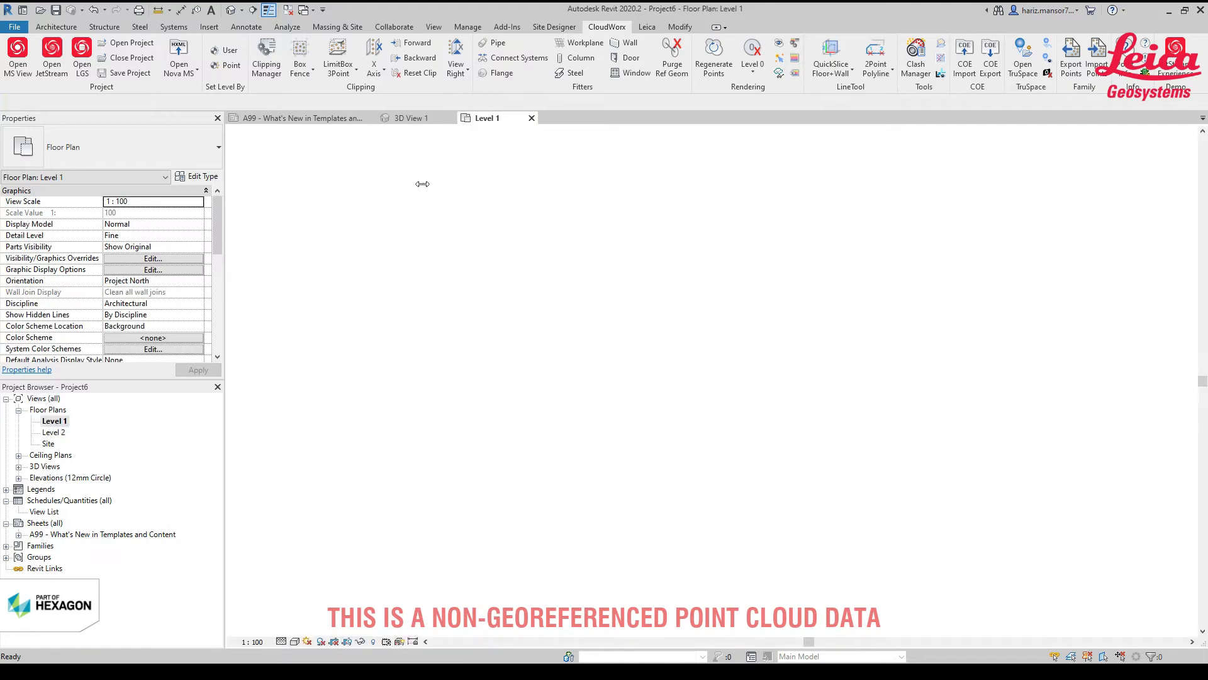
{"action": "left_click", "coordinate": [411, 118]}
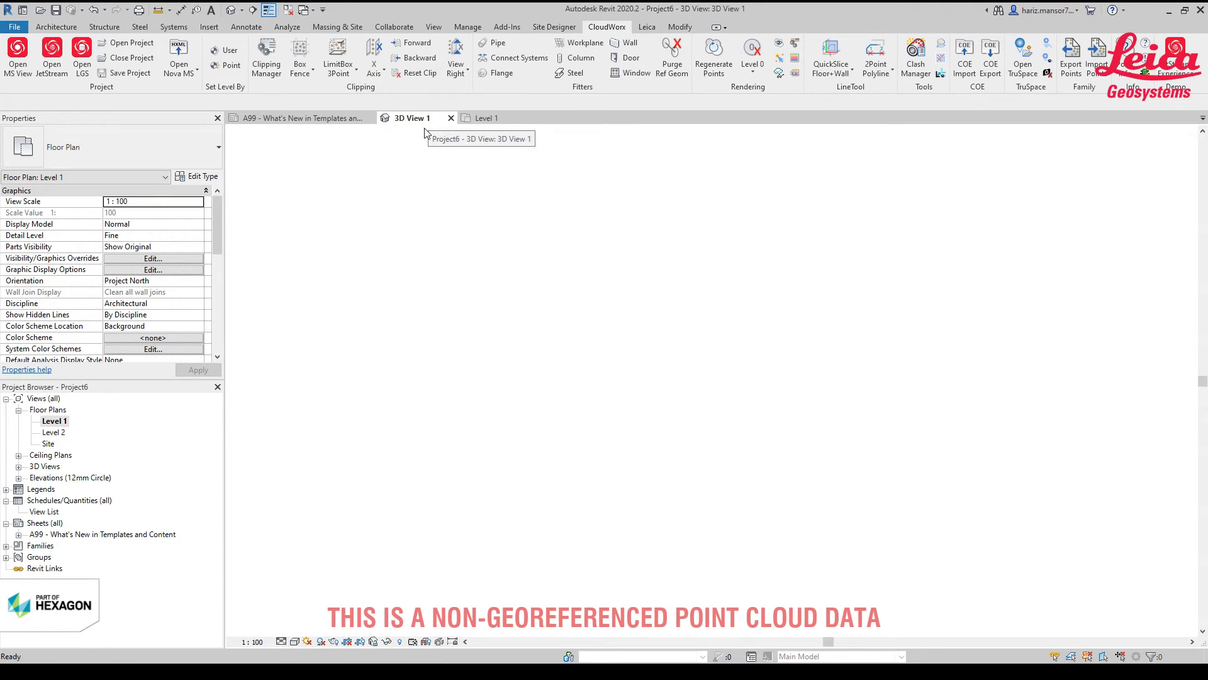
{"action": "left_click", "coordinate": [451, 117]}
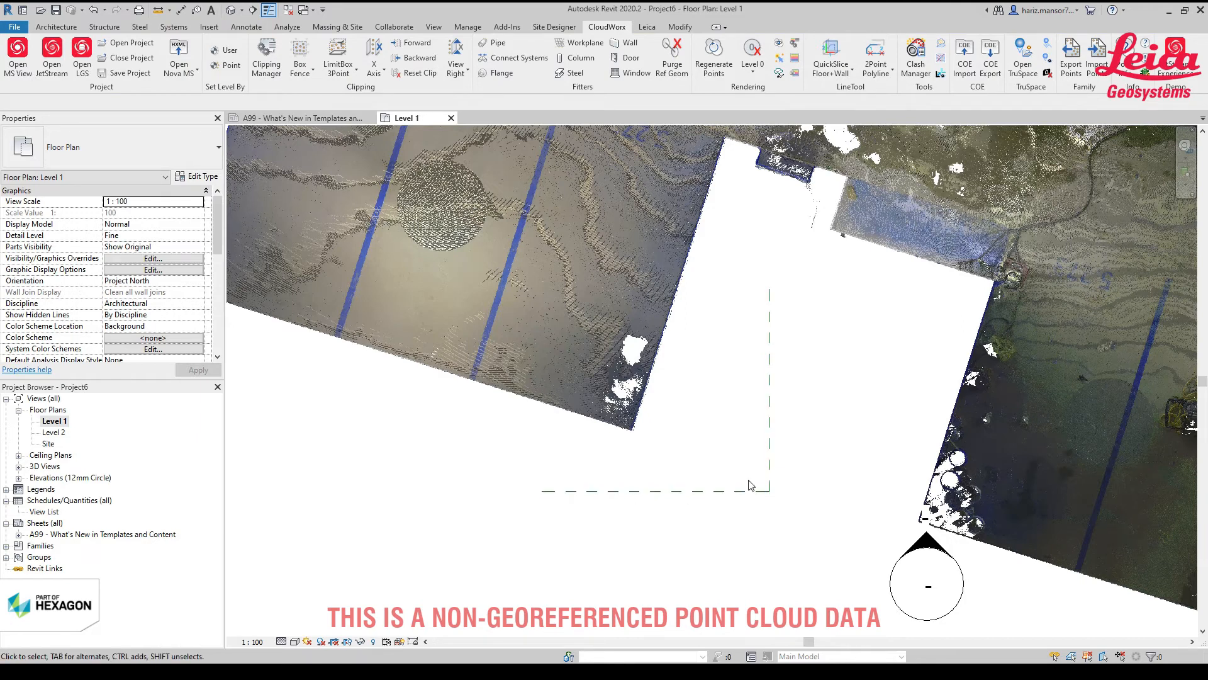
{"action": "mouse_move", "coordinate": [946, 126]}
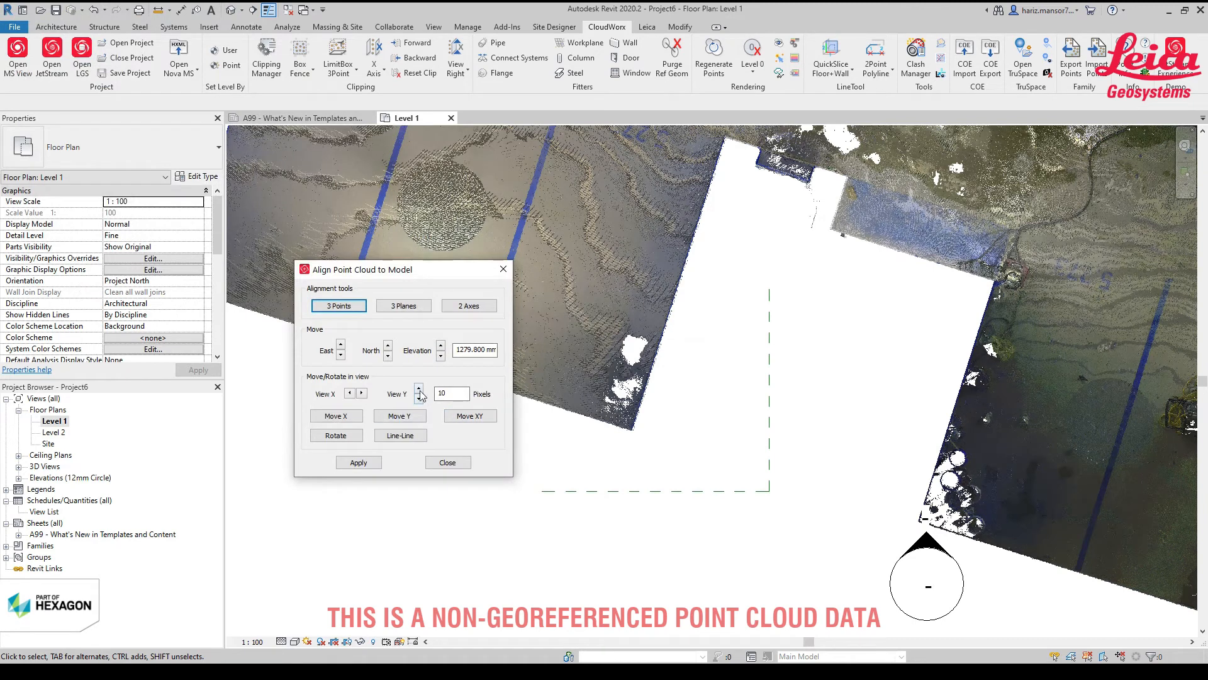
{"action": "mouse_move", "coordinate": [347, 394]}
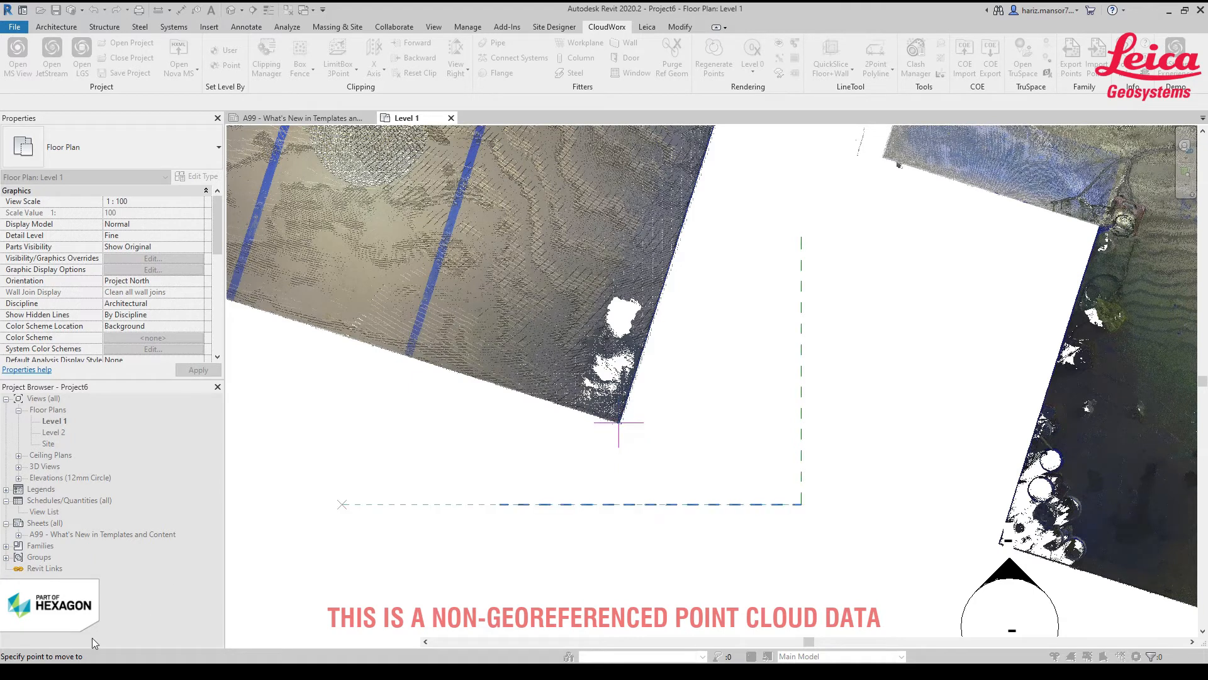
{"action": "mouse_move", "coordinate": [58, 658]}
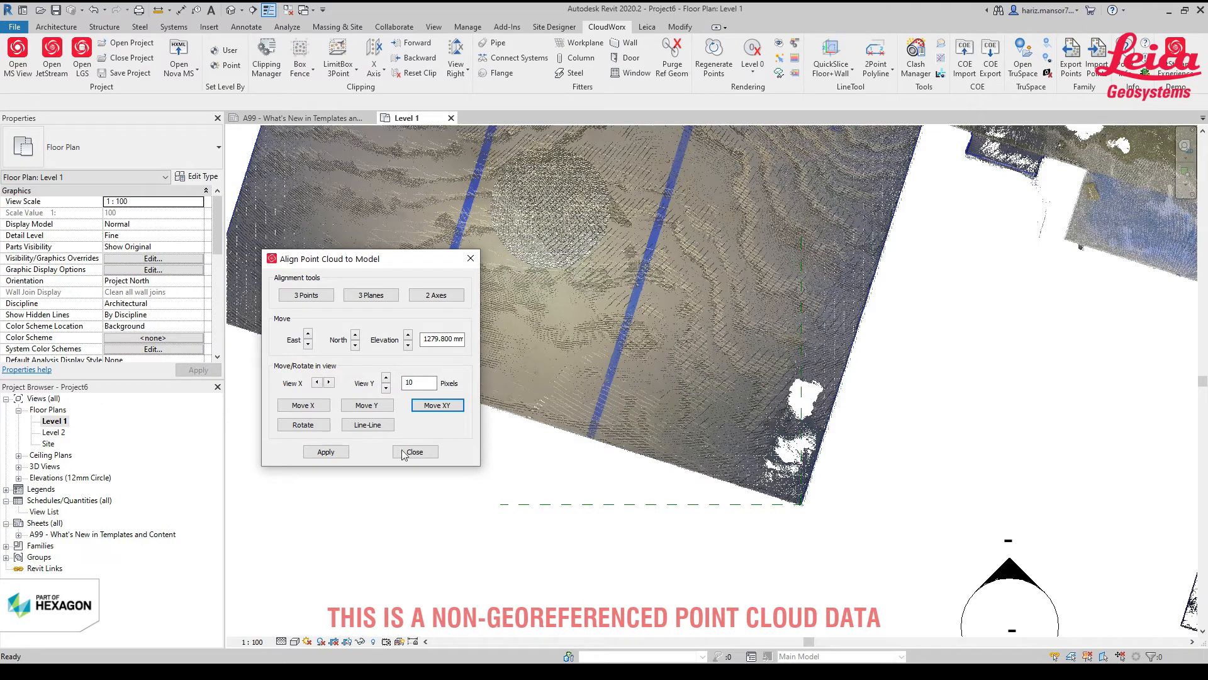
{"action": "mouse_move", "coordinate": [422, 439]}
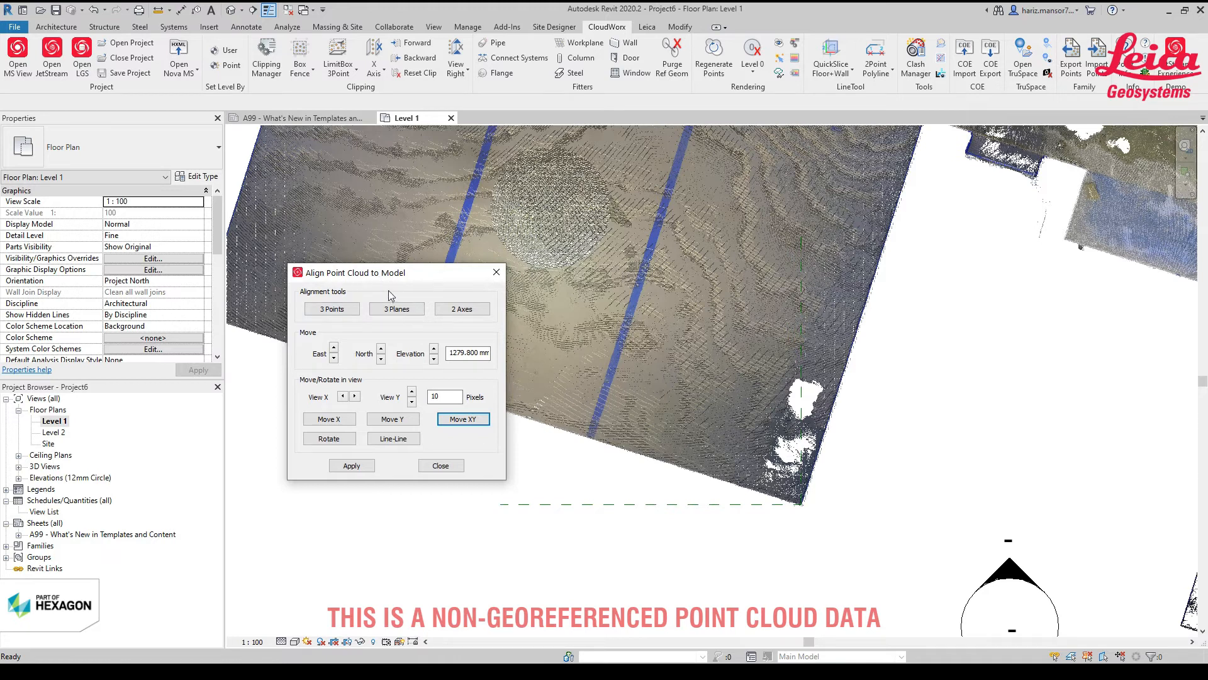
Close Align To Model, allow it to move the cloud, and begin a Rotate about the aligned corner
{"action": "left_click", "coordinate": [351, 466]}
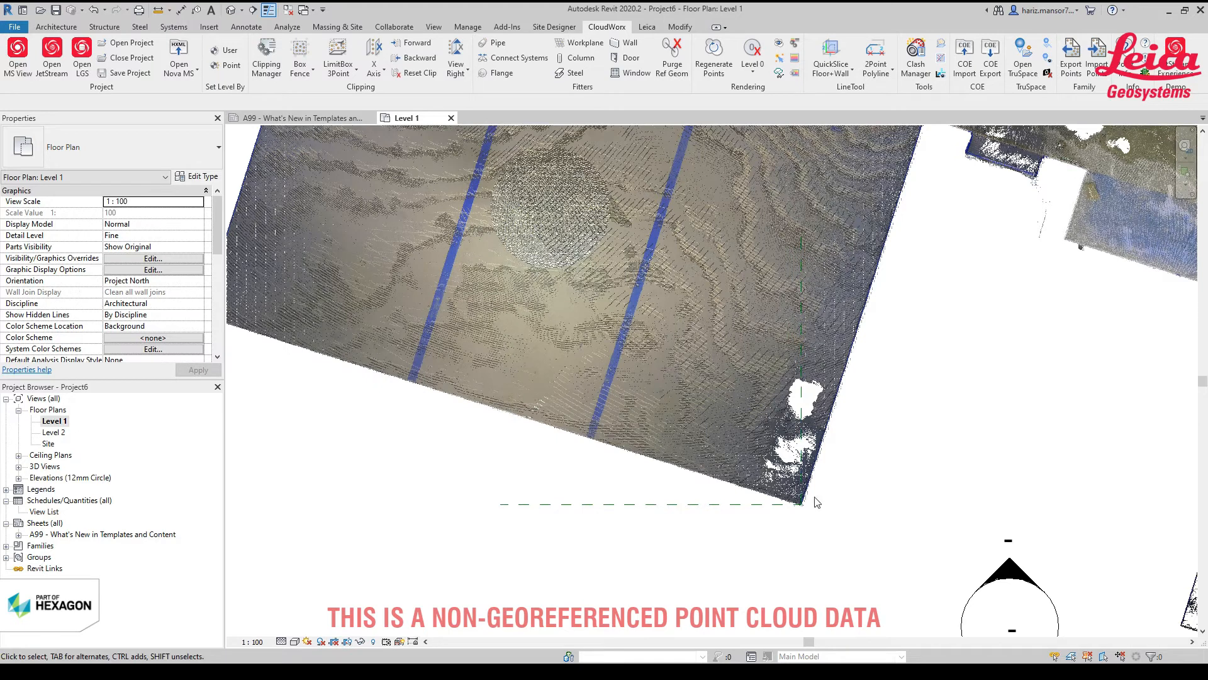
{"action": "mouse_move", "coordinate": [752, 129]}
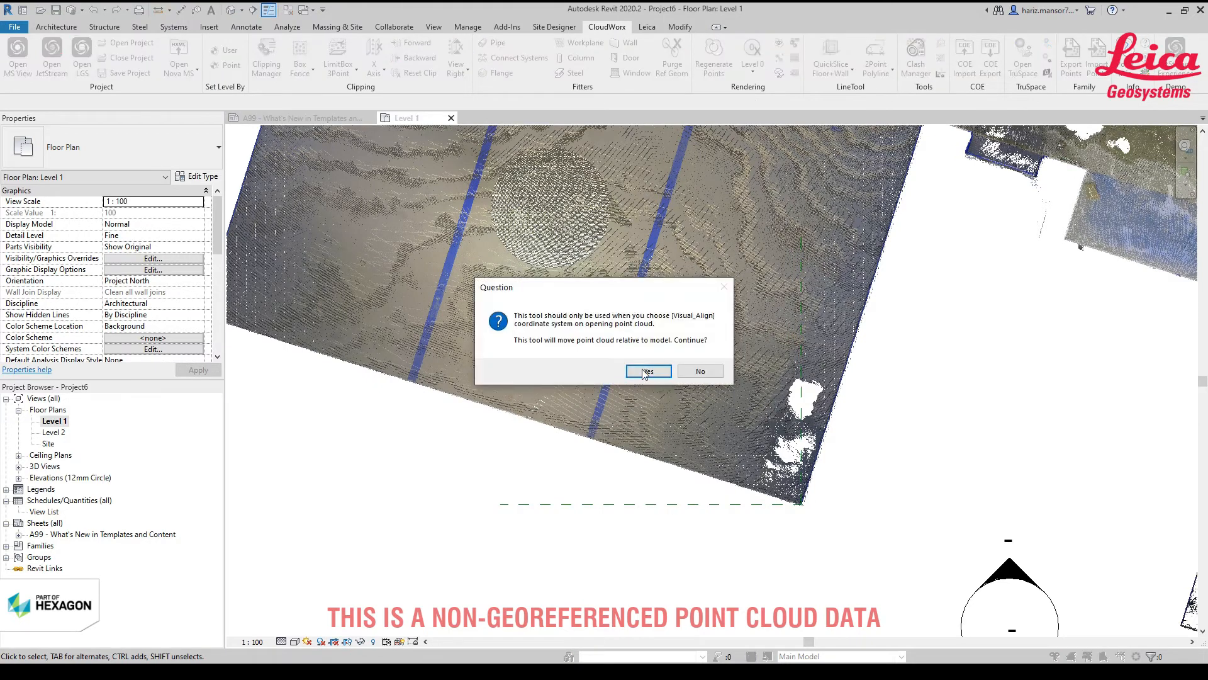
{"action": "left_click", "coordinate": [648, 370]}
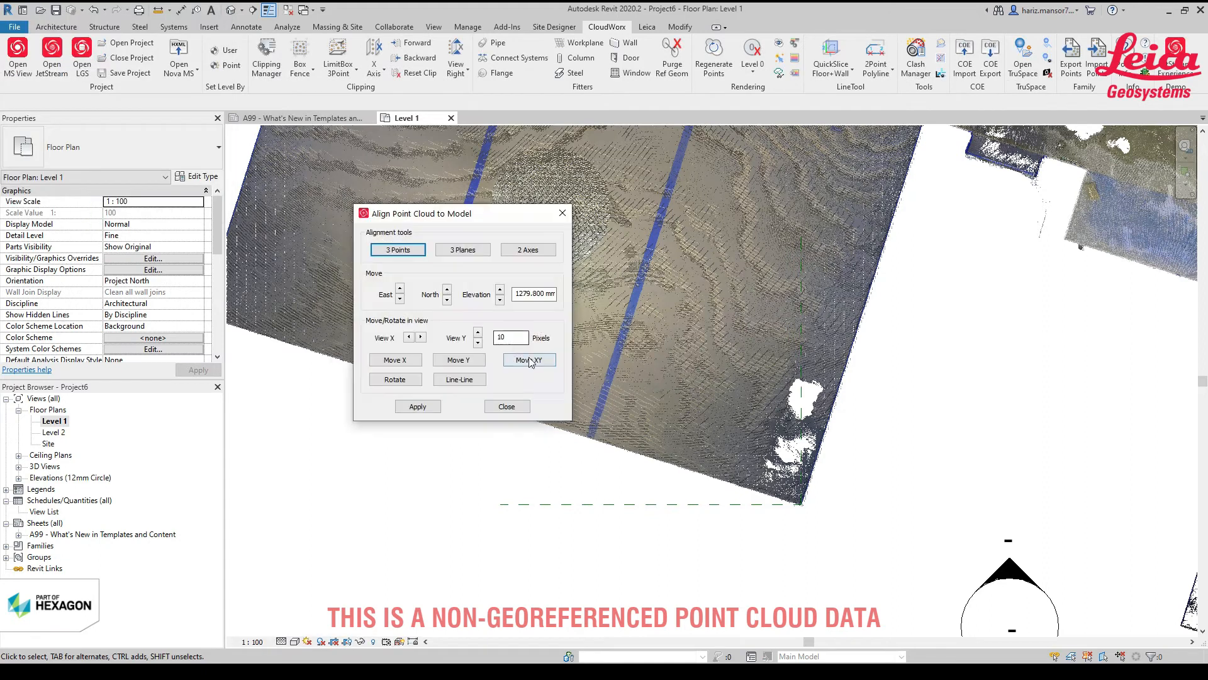
{"action": "left_click", "coordinate": [506, 406]}
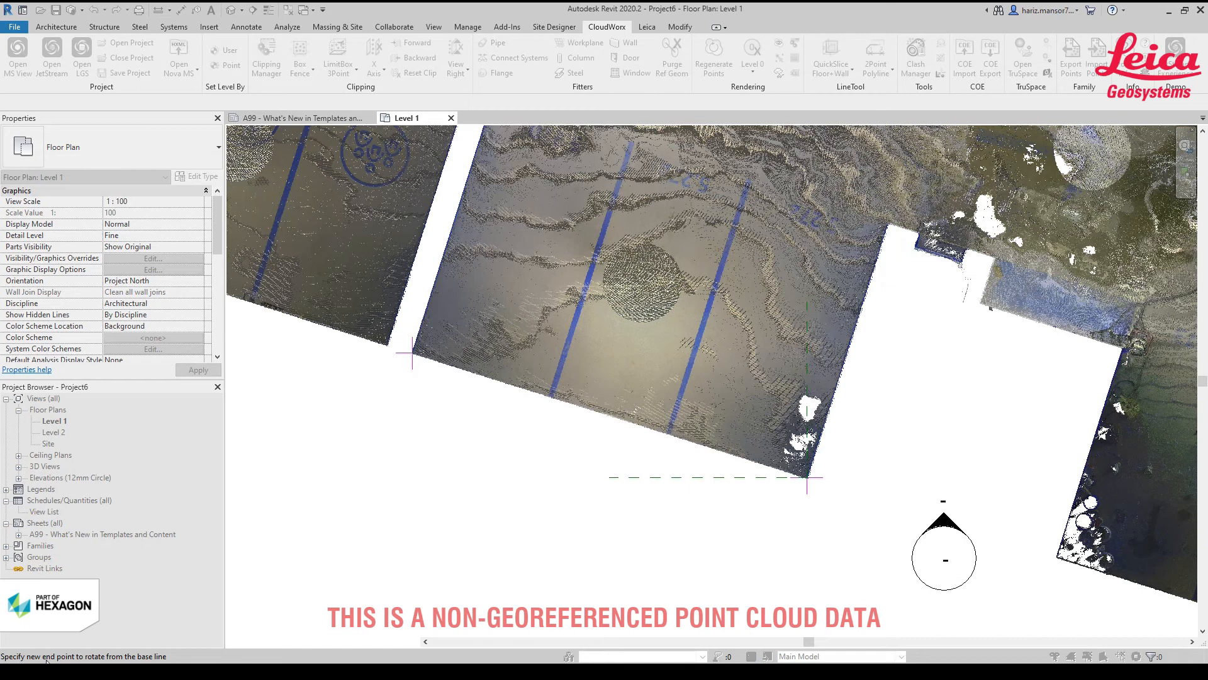
{"action": "mouse_move", "coordinate": [767, 490]}
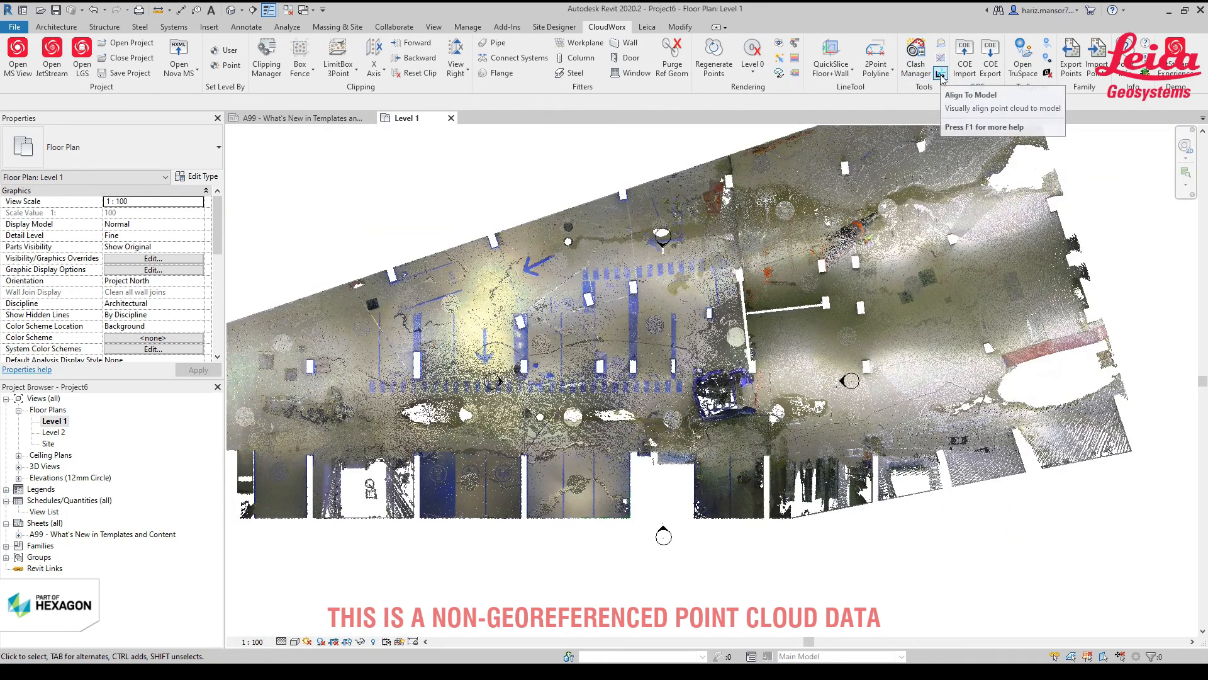
{"action": "mouse_move", "coordinate": [816, 569]}
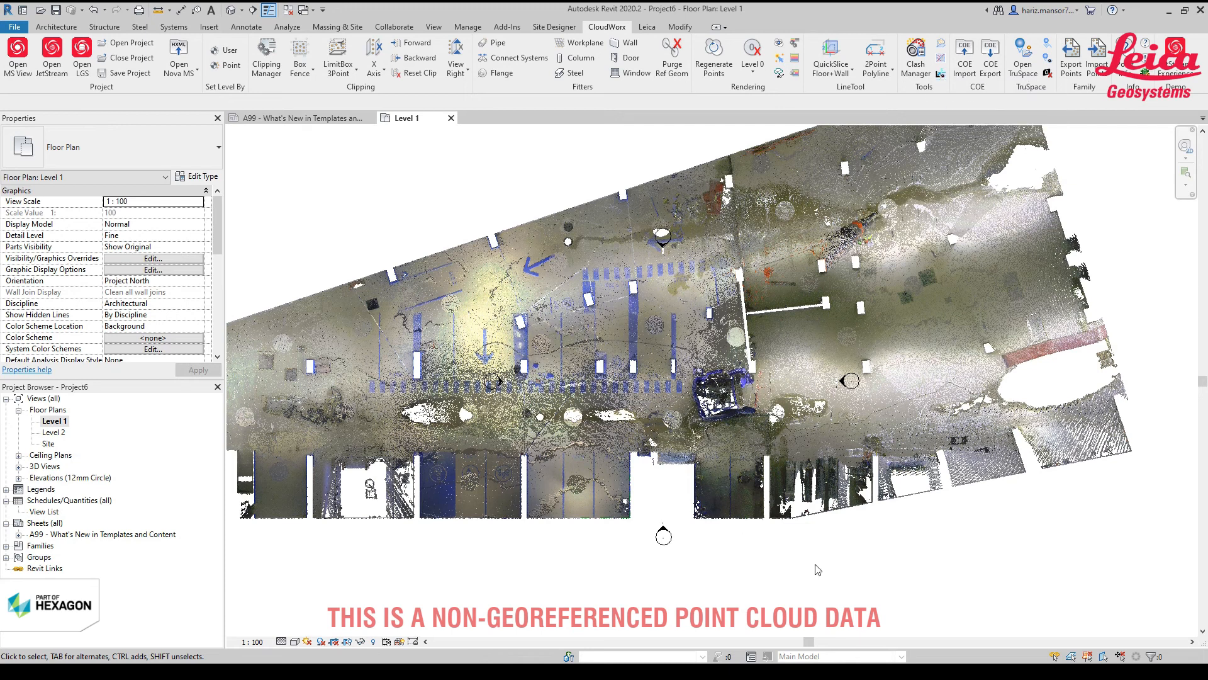